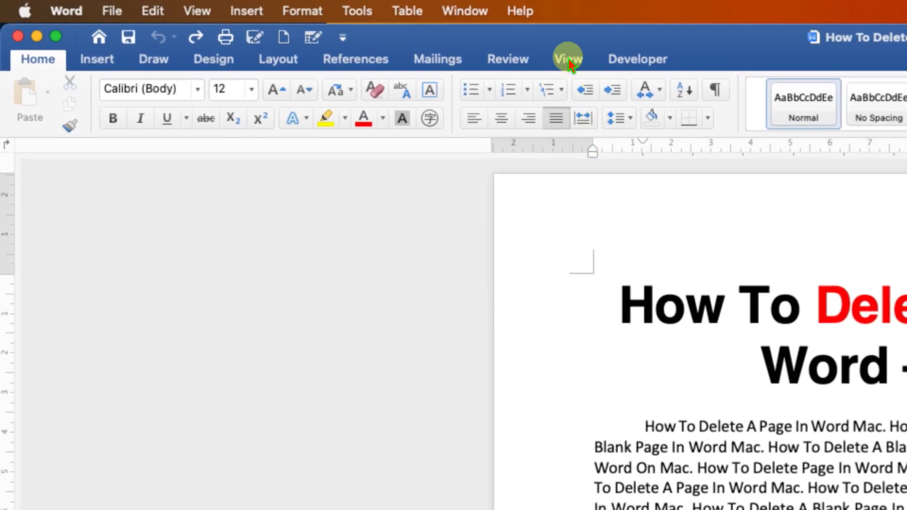
- Turn on the Navigation Pane from the View tab to show all four page thumbnails
{"action": "left_click", "coordinate": [567, 59]}
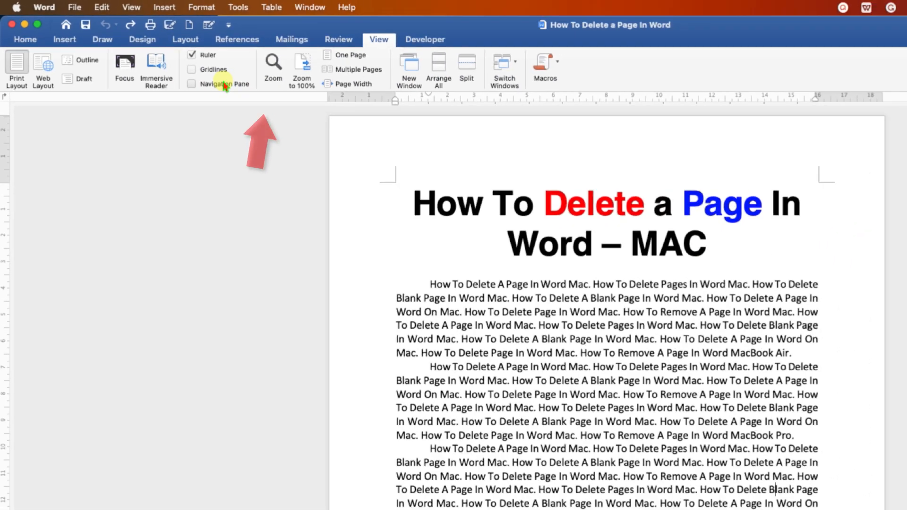
{"action": "left_click", "coordinate": [199, 83]}
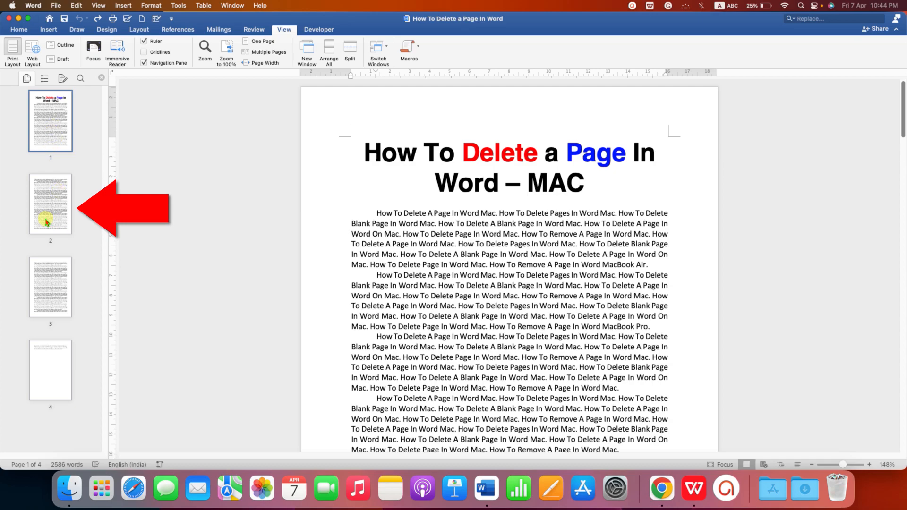
- Scroll down to page 2 and bring up the find and replace options
{"action": "scroll", "scroll_direction": "down", "scroll_amount": 3}
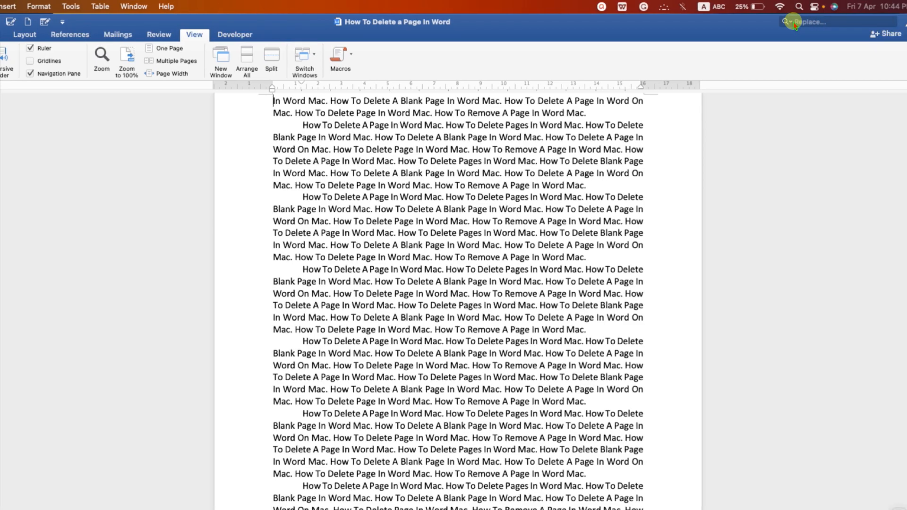
{"action": "left_click", "coordinate": [786, 21]}
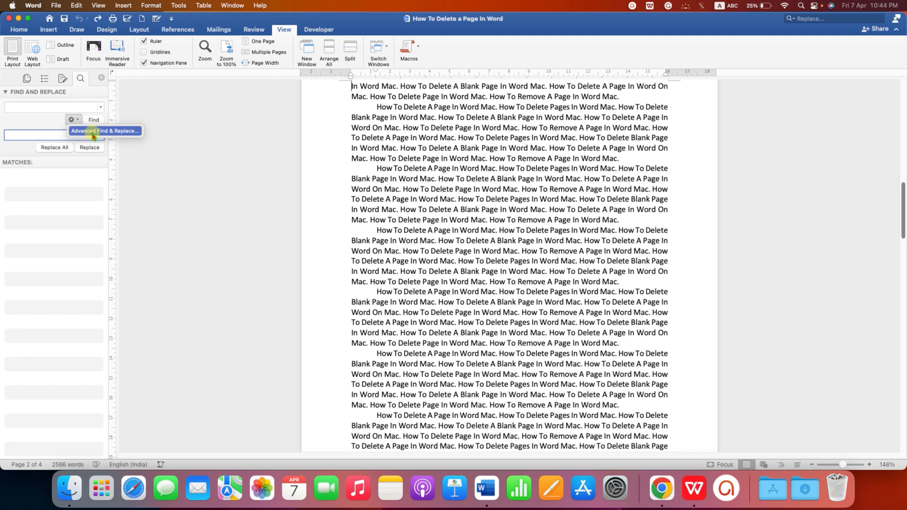
- Open the full Find and Replace dialog on its Go To tab with \page as the page reference
{"action": "left_click", "coordinate": [104, 130]}
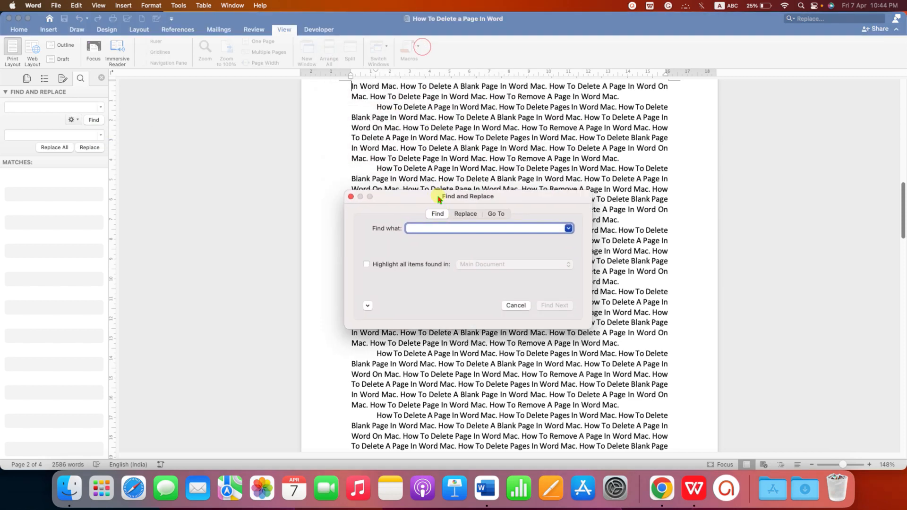
{"action": "left_click", "coordinate": [495, 214]}
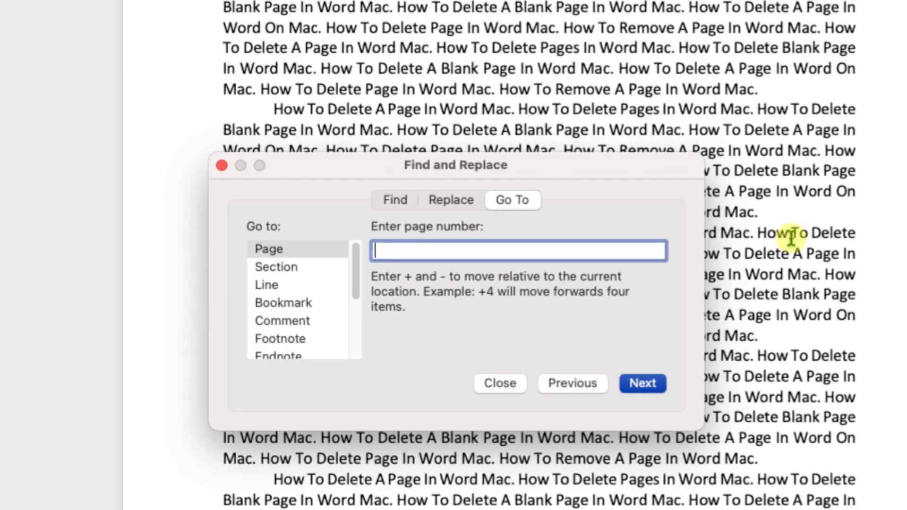
{"action": "type", "text": "\\"}
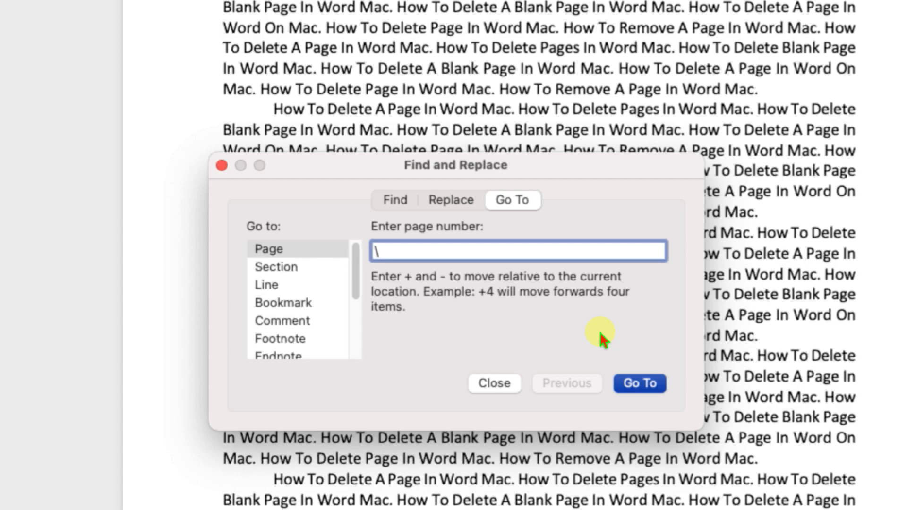
{"action": "type", "text": "page"}
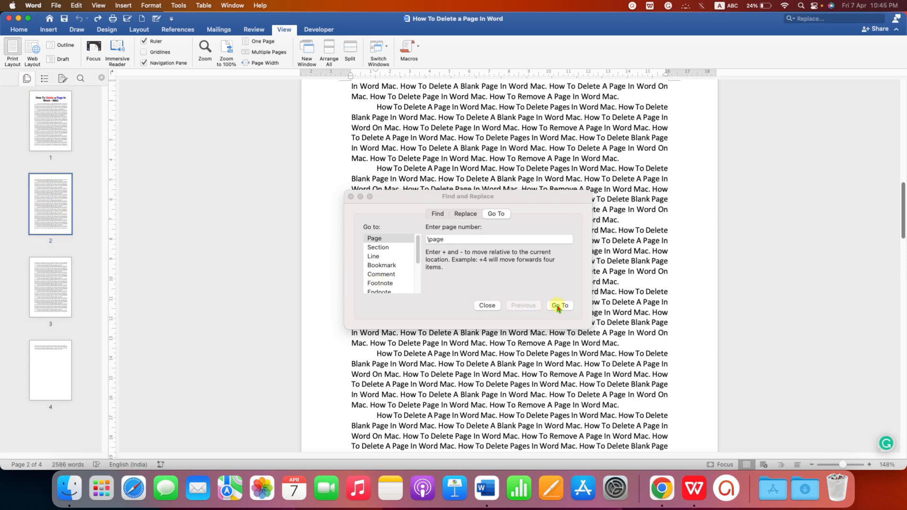
- Select the whole of page 2 with Go To, then close the dialog
{"action": "left_click", "coordinate": [559, 305]}
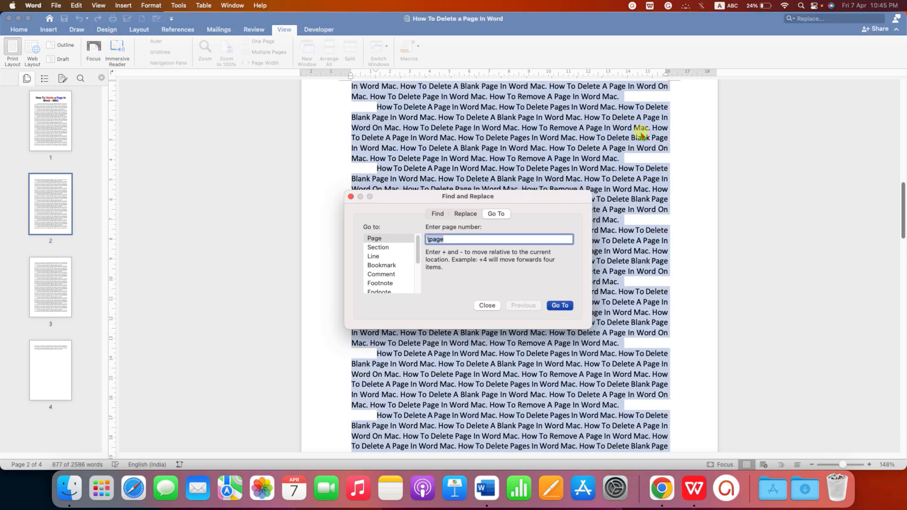
{"action": "mouse_move", "coordinate": [628, 382]}
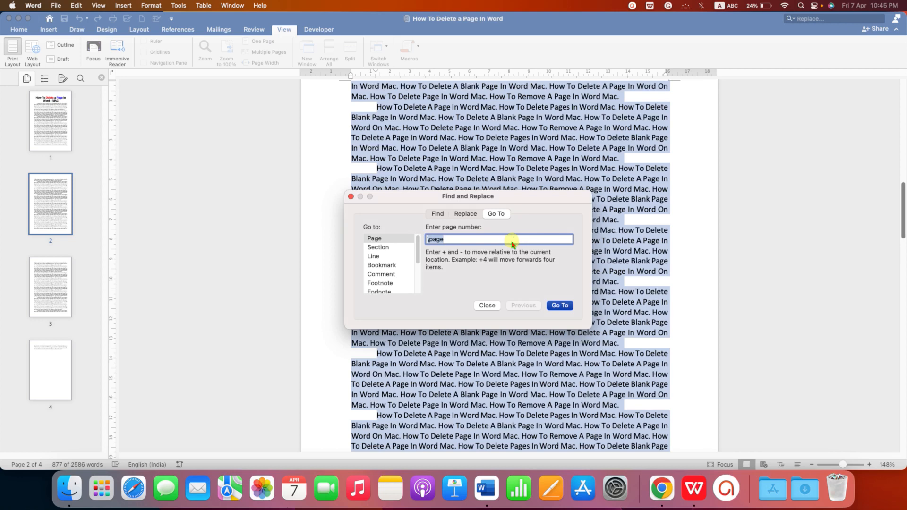
{"action": "left_click", "coordinate": [487, 304]}
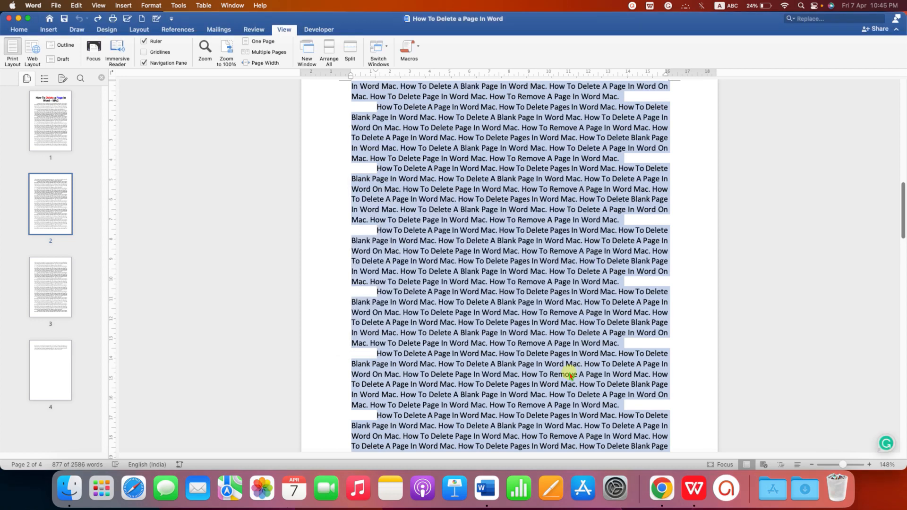
- Delete page 2's selected content with Backspace and Delete, leaving three pages
{"action": "key", "text": "backspace"}
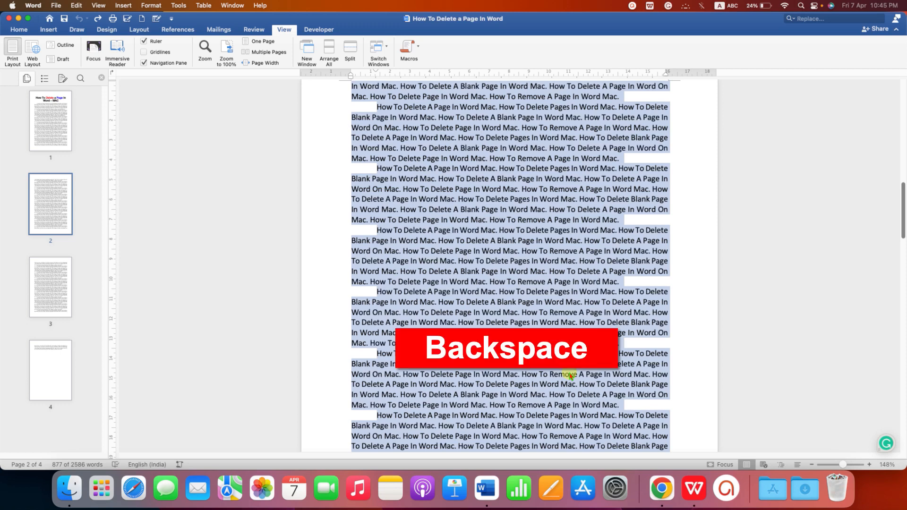
{"action": "key", "text": "delete"}
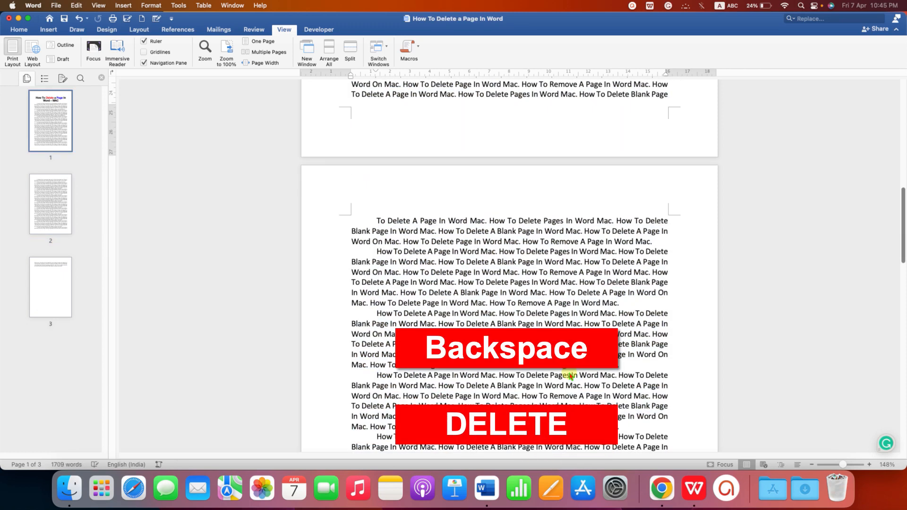